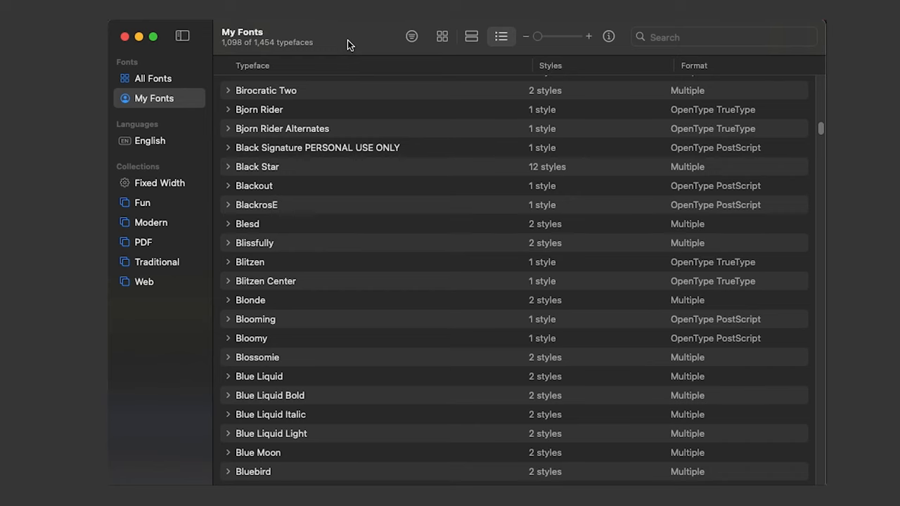
Step: Browse My Fonts, then push the variable typeface sample's Weight slider higher
left_click(227, 166)
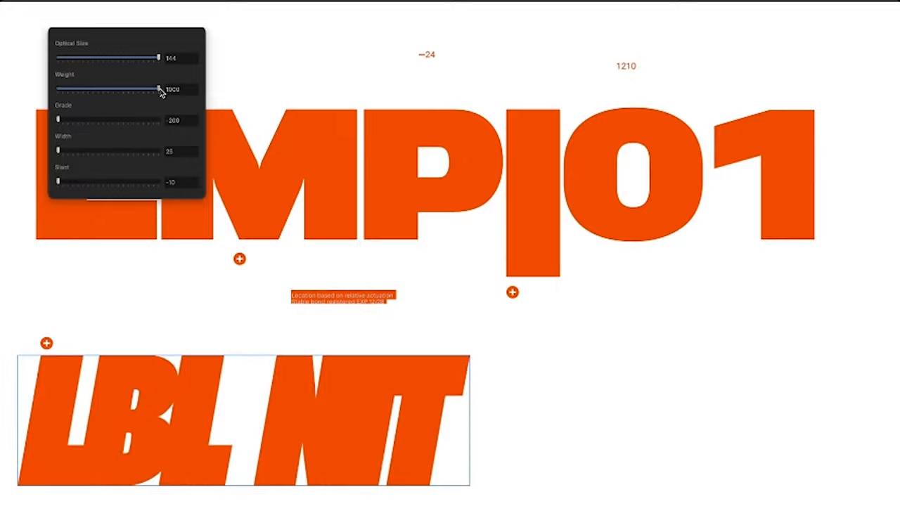
left_click_drag(59, 152, 98, 152)
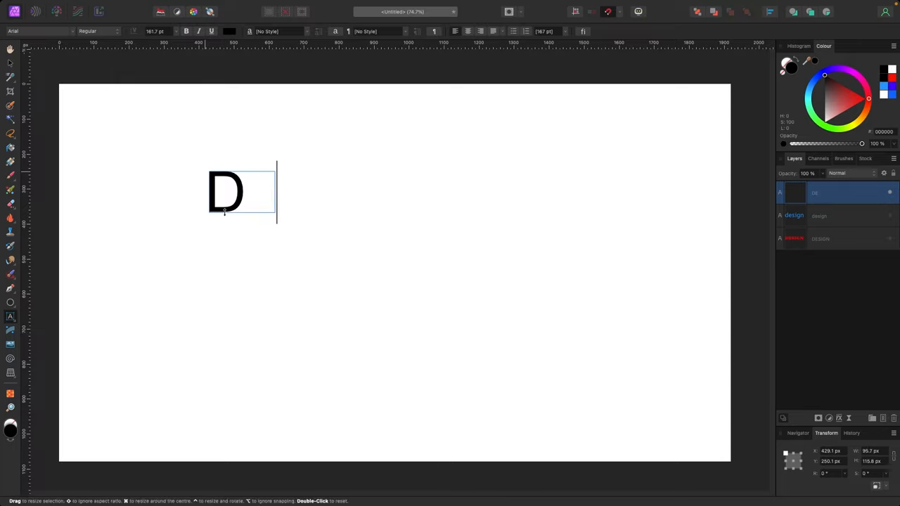
Step: Finish the word Design in Arial and reveal its four fixed styles: Regular, Italic, Bold, Bold Italic
type("esign")
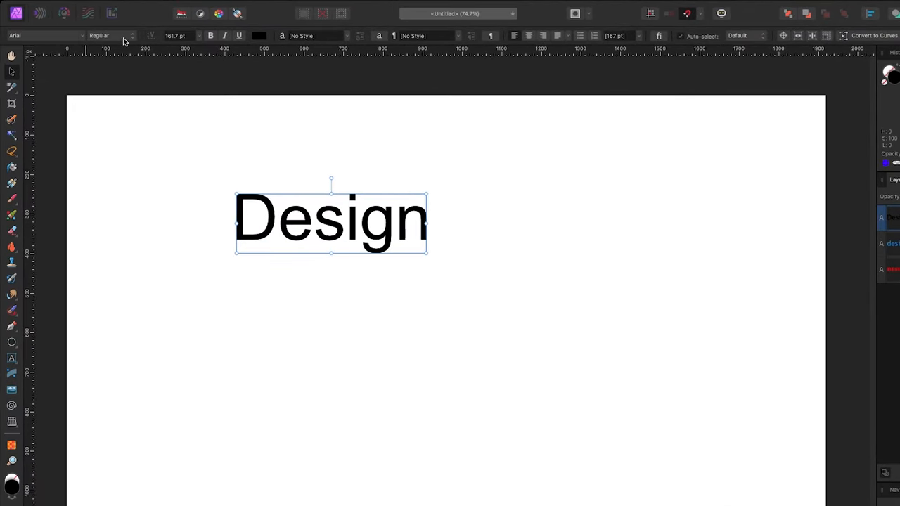
left_click(112, 36)
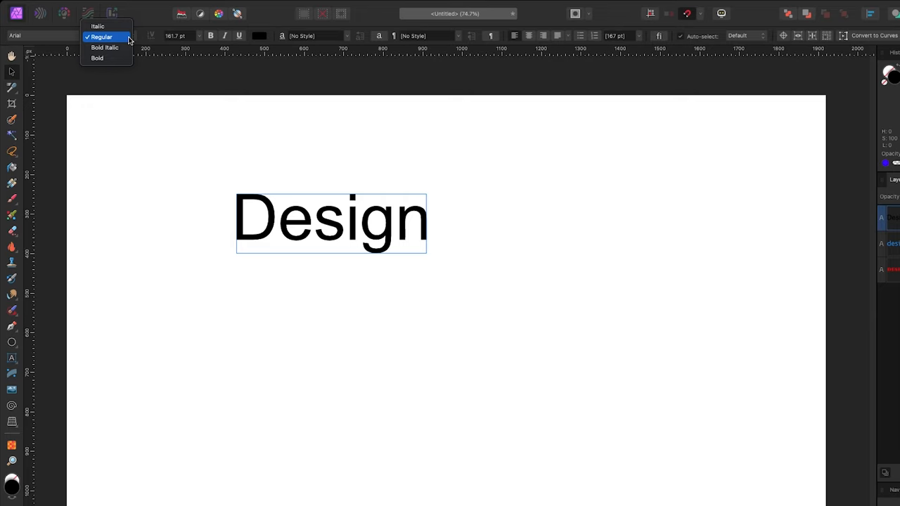
mouse_move(143, 19)
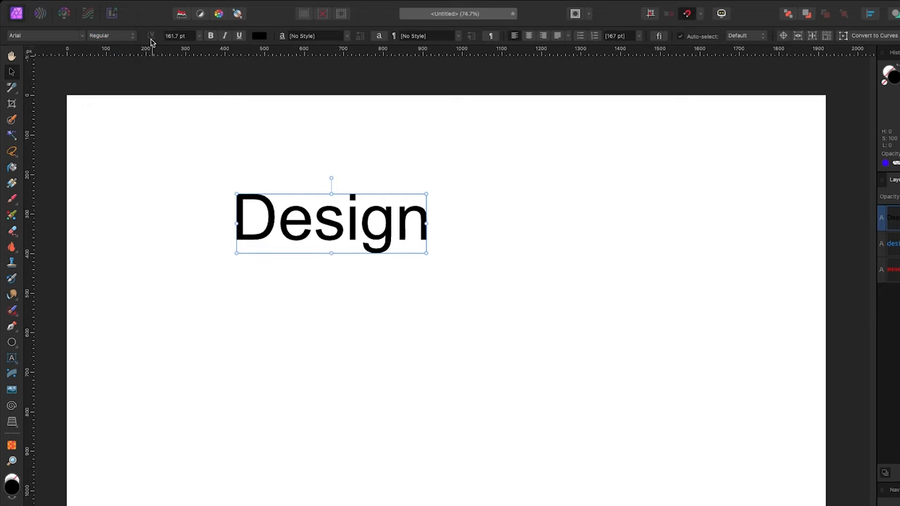
mouse_move(152, 37)
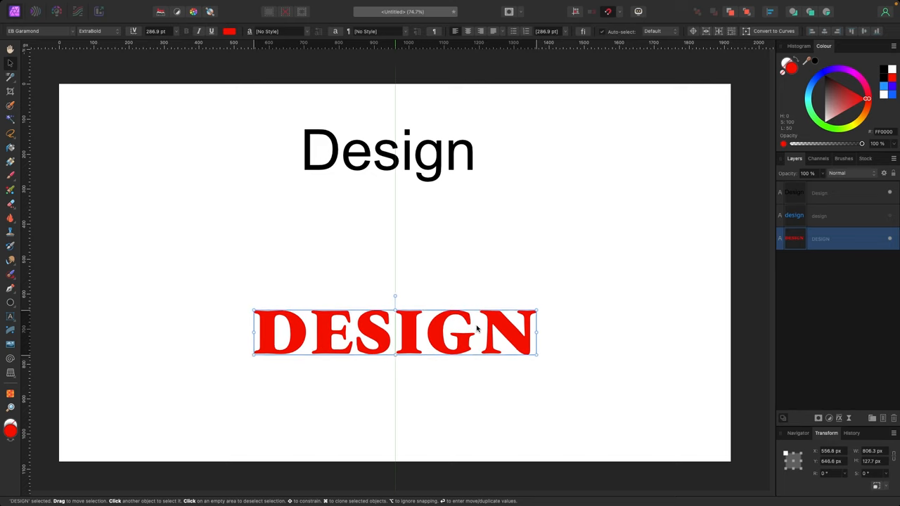
Step: Place the red DESIGN below the black word and lighten its variable Weight axis
left_click_drag(394, 332, 394, 340)
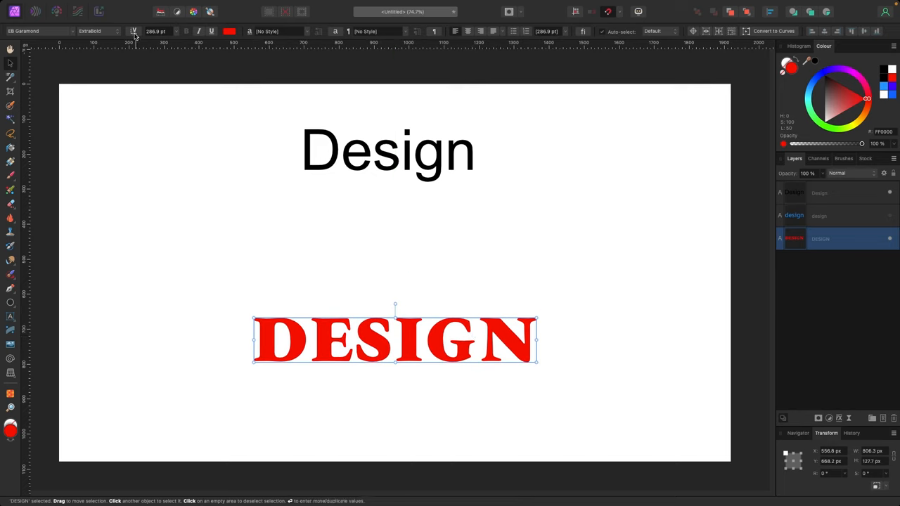
left_click(133, 31)
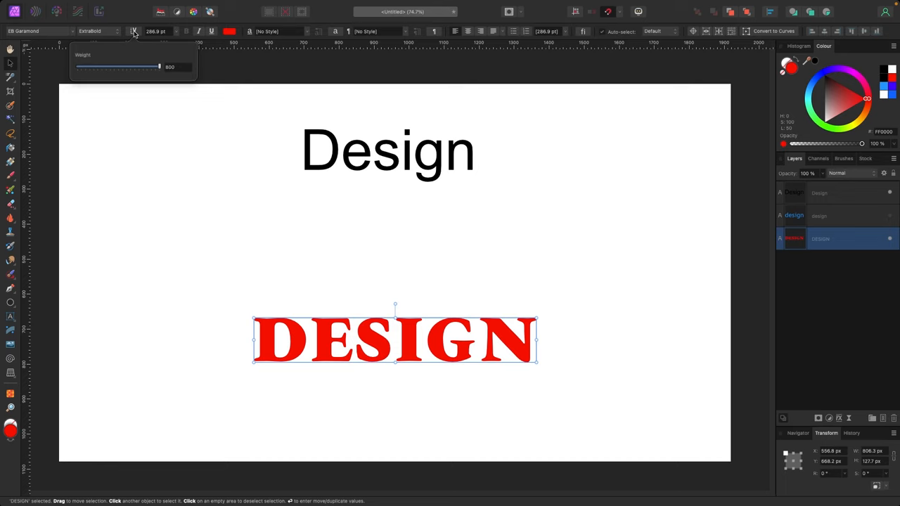
left_click_drag(161, 67, 151, 68)
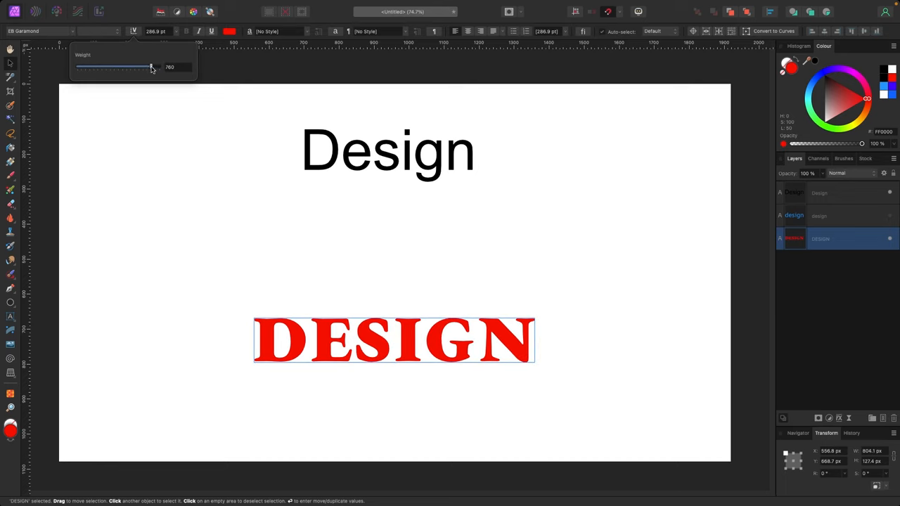
left_click_drag(152, 68, 83, 68)
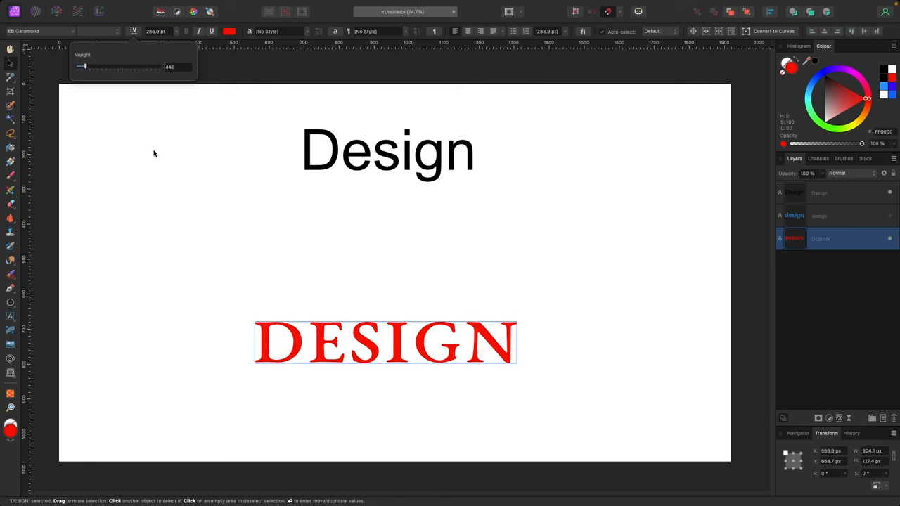
left_click_drag(386, 343, 267, 307)
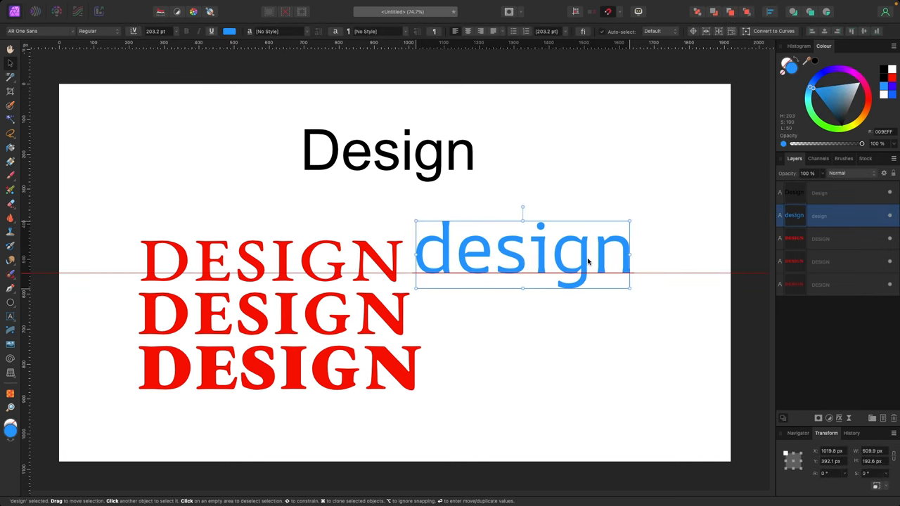
Step: Set the blue lowercase design beside the red copies at a heavier variable weight, then deselect it
left_click_drag(523, 253, 540, 265)
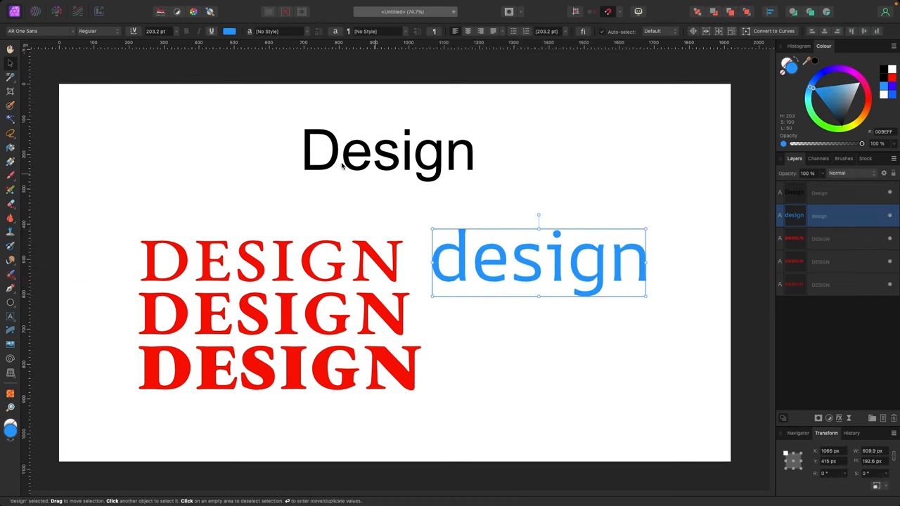
left_click(135, 31)
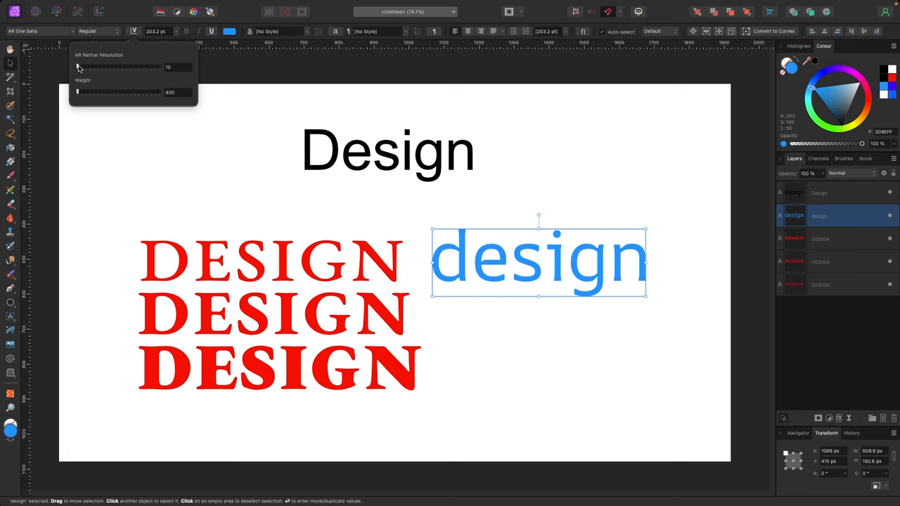
left_click_drag(79, 67, 150, 68)
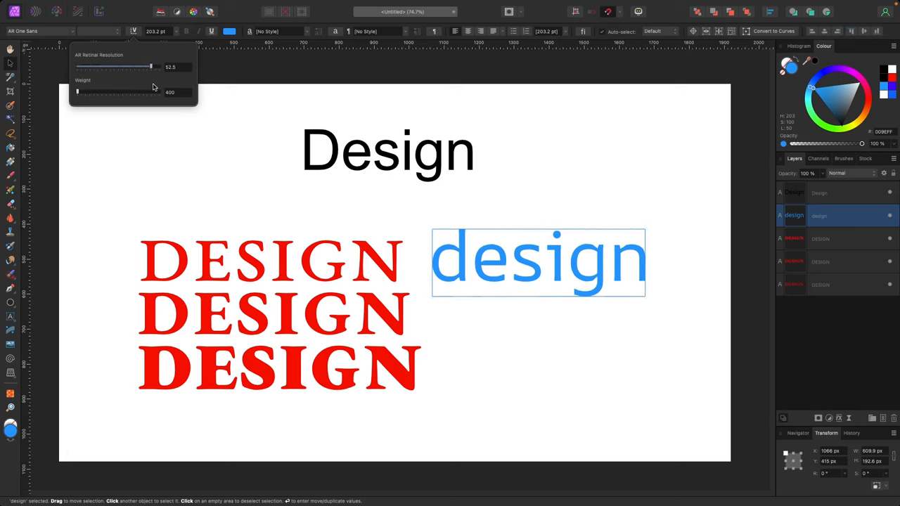
left_click_drag(149, 67, 79, 67)
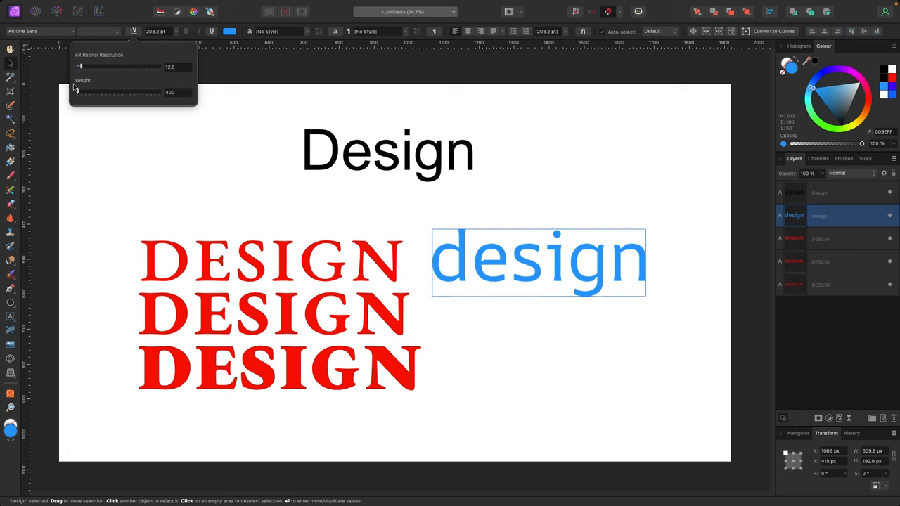
left_click_drag(78, 93, 134, 93)
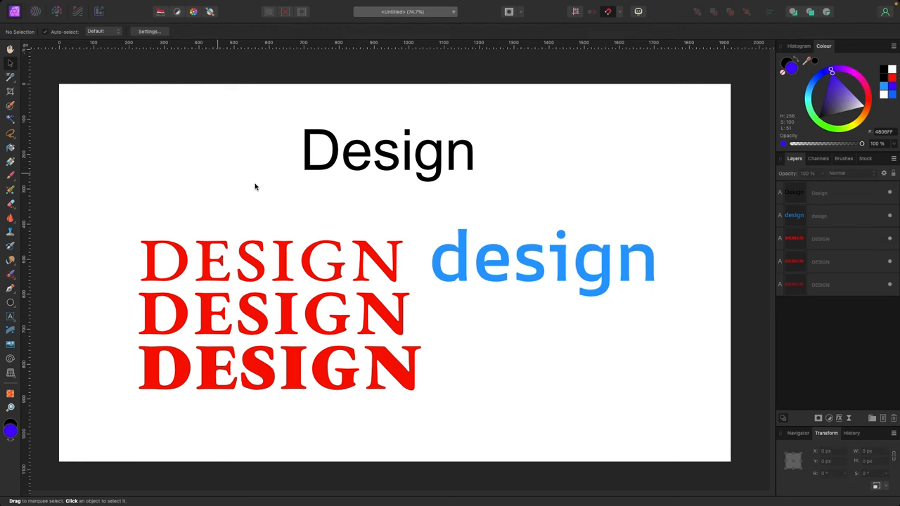
left_click(274, 368)
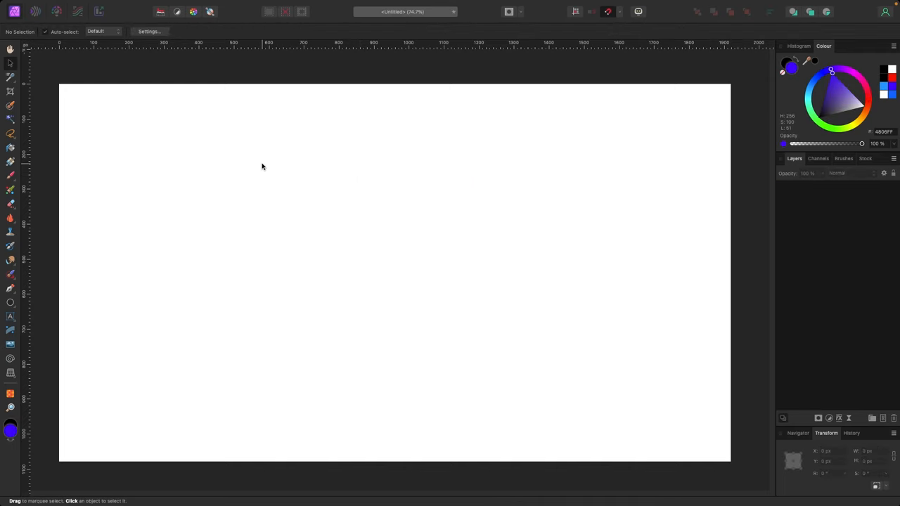
mouse_move(287, 66)
type("hello")
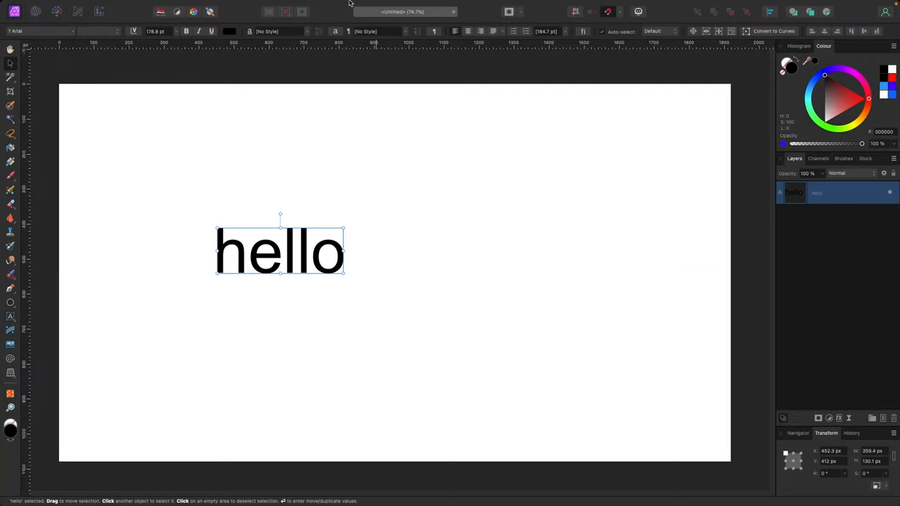
Step: Show the Typography panel via Window > Text to review the hello text's options
left_click(391, 6)
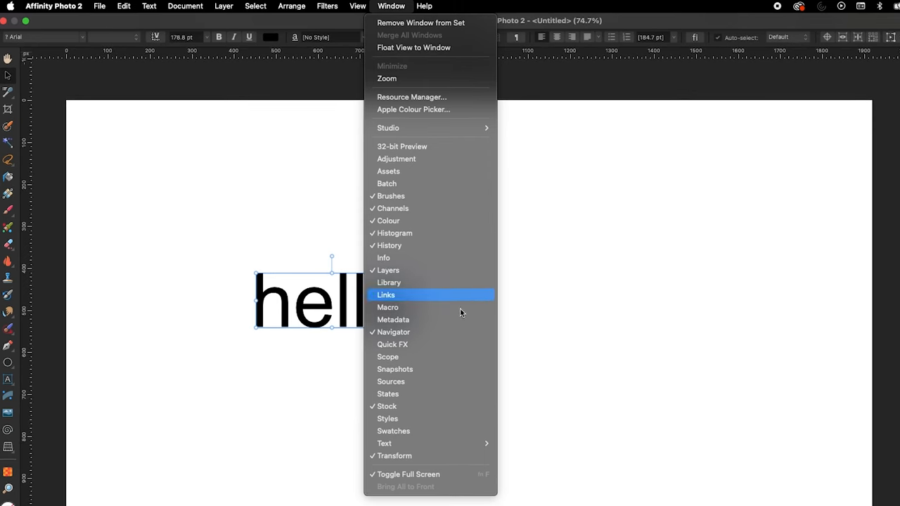
mouse_move(384, 443)
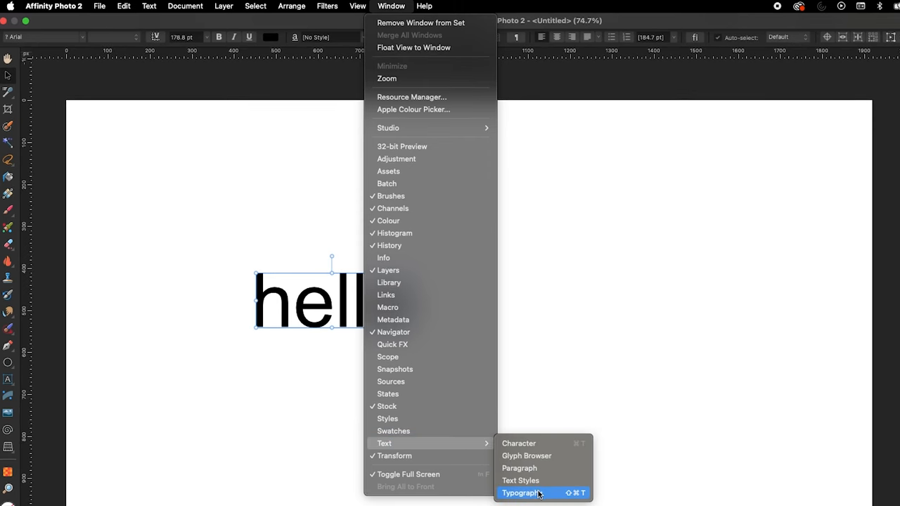
left_click(520, 492)
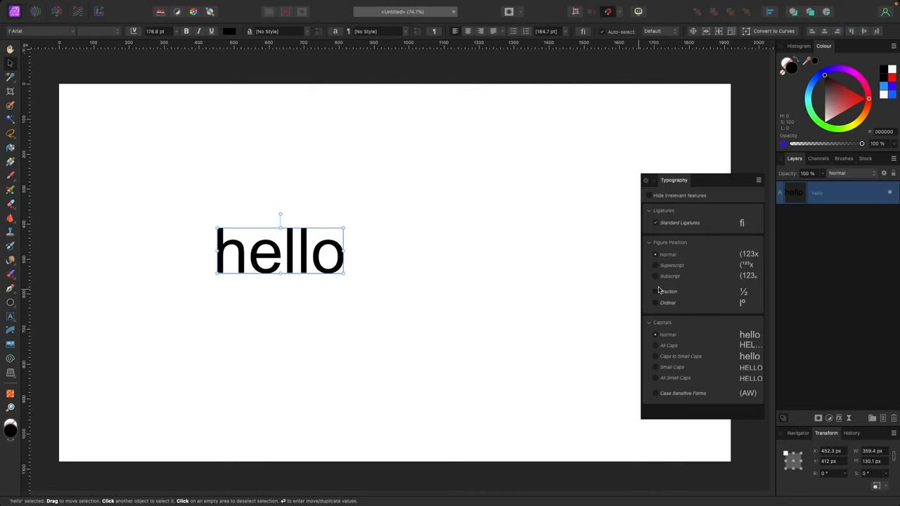
left_click(668, 346)
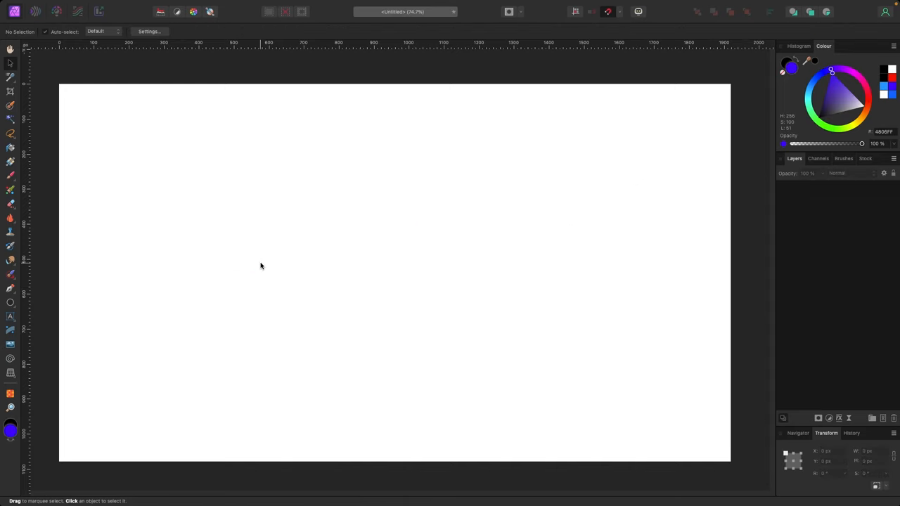
mouse_move(122, 190)
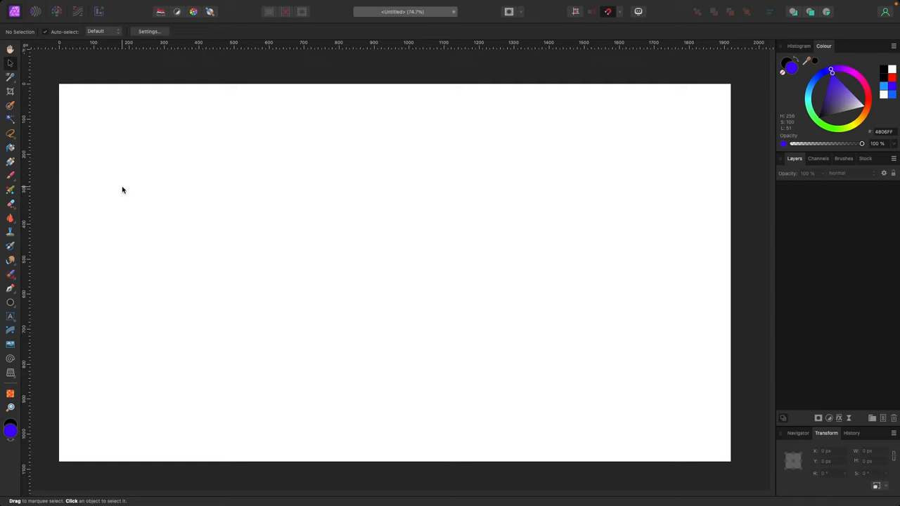
mouse_move(101, 234)
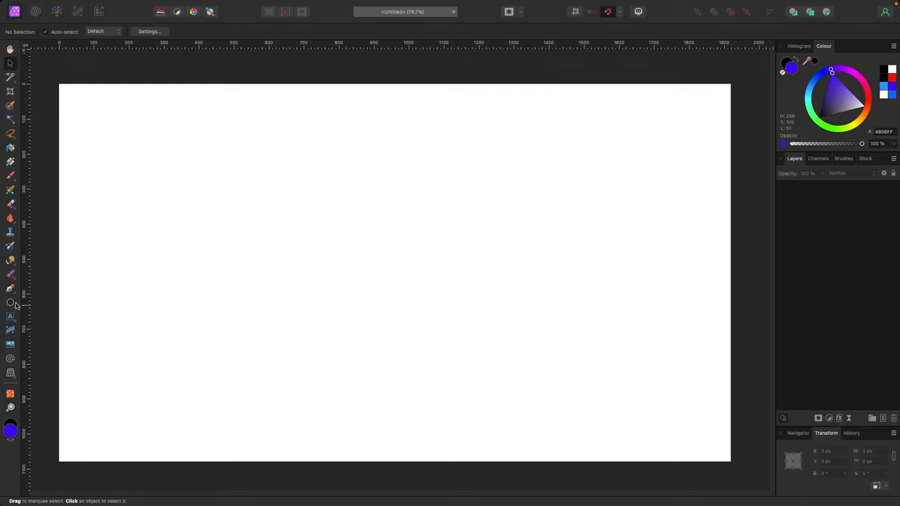
mouse_move(123, 3)
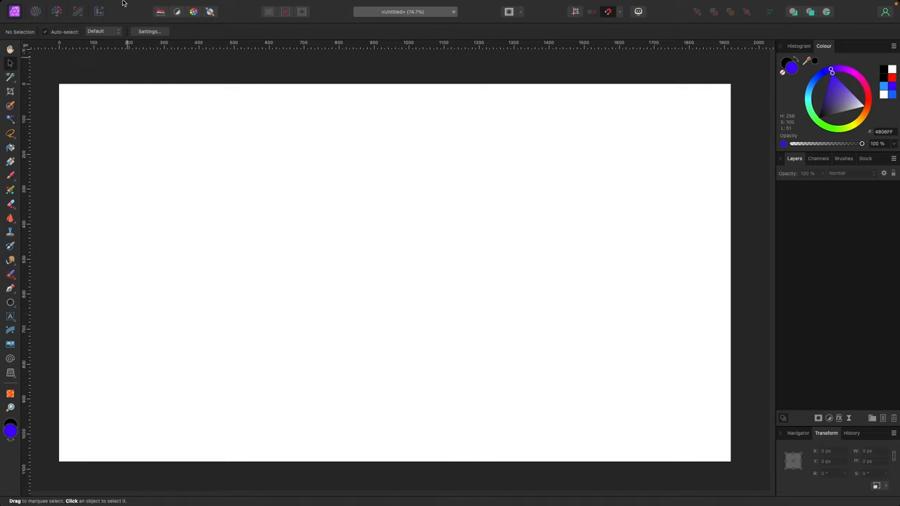
Step: Add the QR Code tool through View > Customise Tools and draw a QR code on the page
left_click(301, 5)
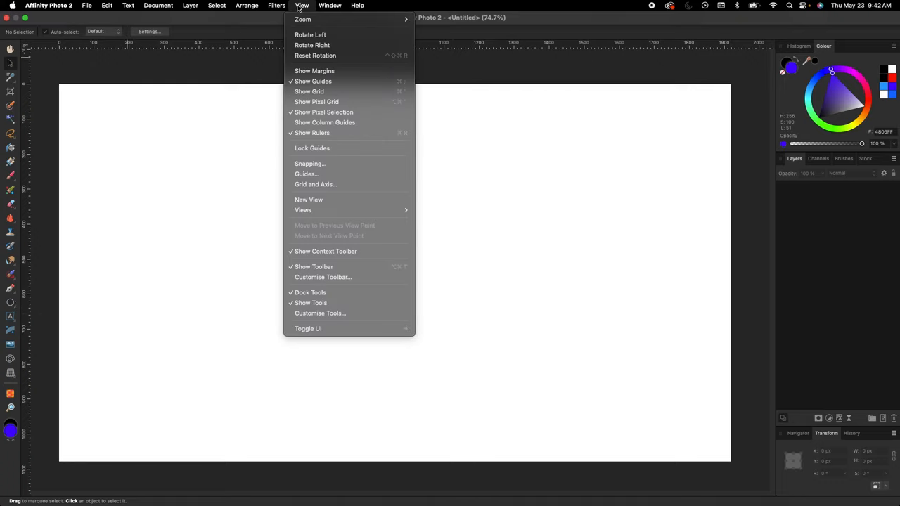
mouse_move(321, 312)
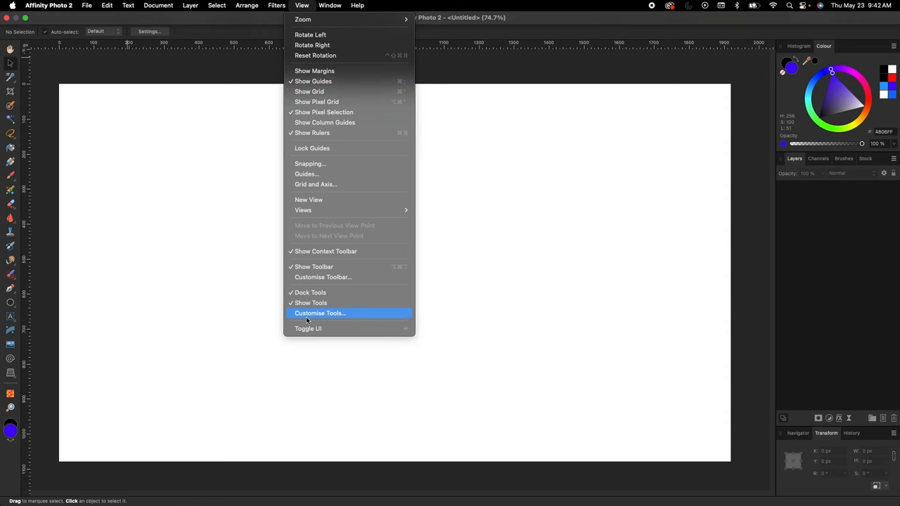
left_click(321, 313)
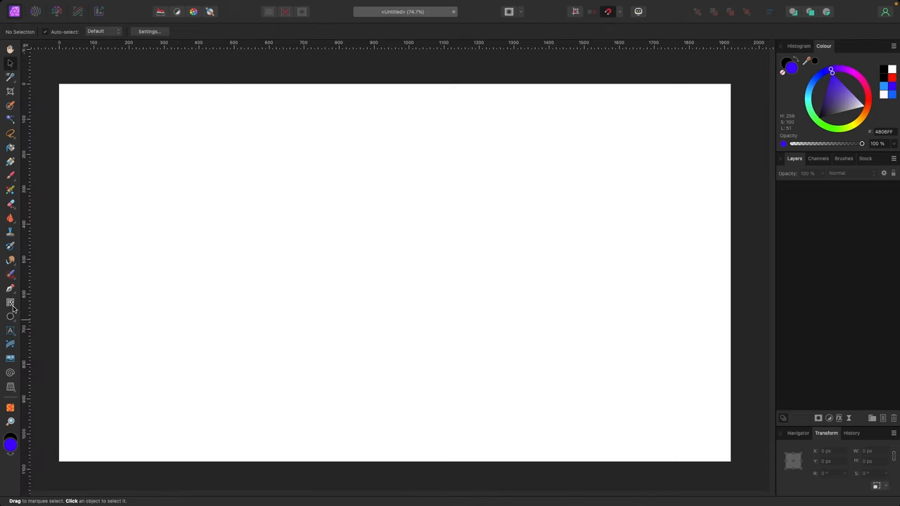
left_click_drag(270, 177, 365, 282)
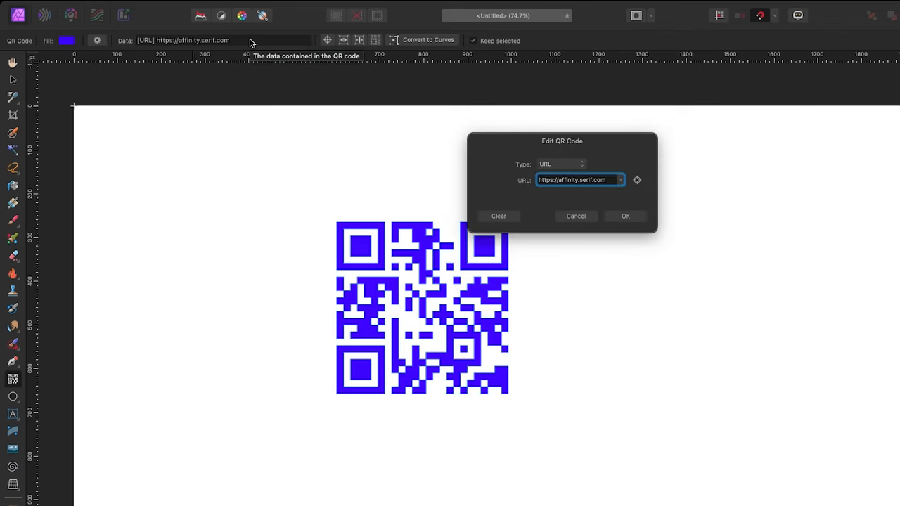
left_click(562, 163)
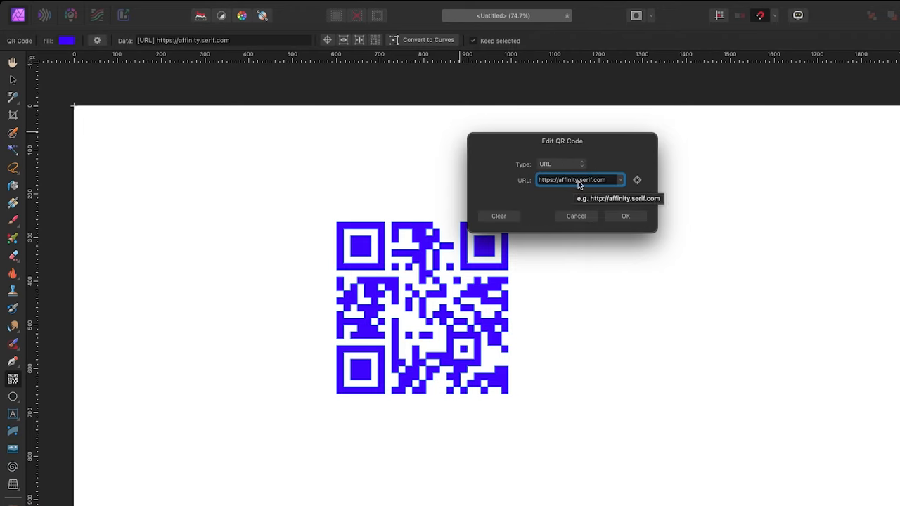
mouse_move(636, 180)
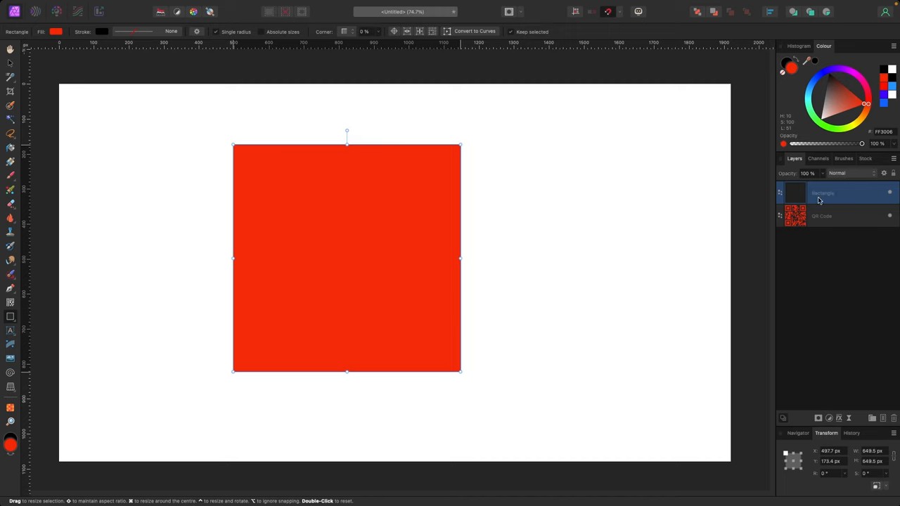
Step: Move the square behind the QR Code layer and recolour them orange and red
left_click(863, 125)
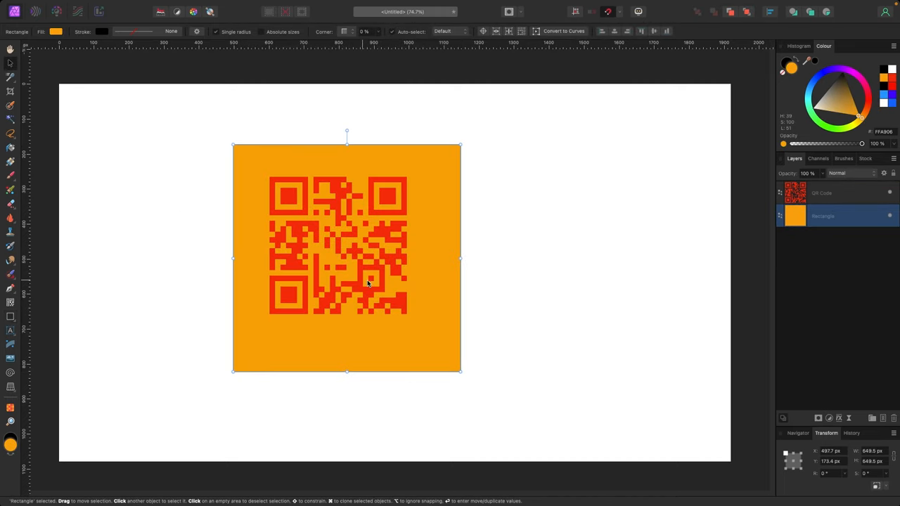
left_click(511, 281)
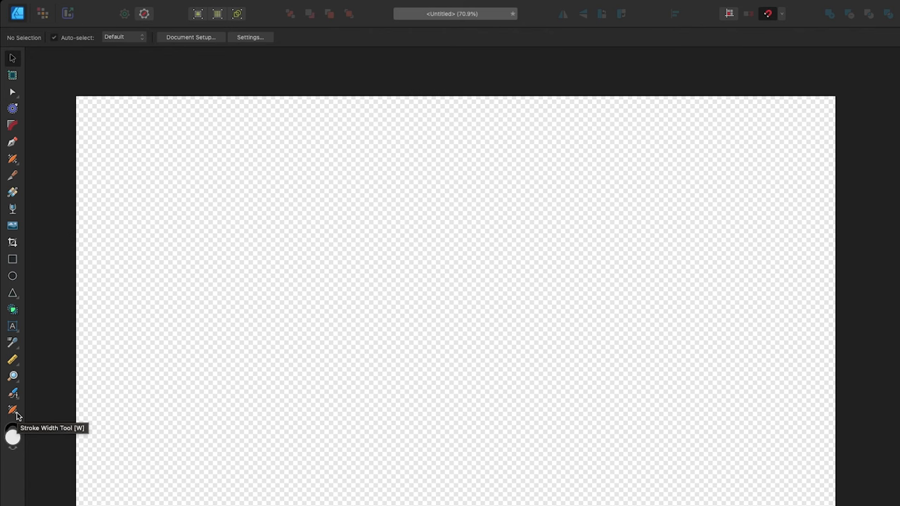
Step: Enable the Stroke Width Tool via Customise Tools and draw a diagonal line thinned in the middle
left_click(242, 6)
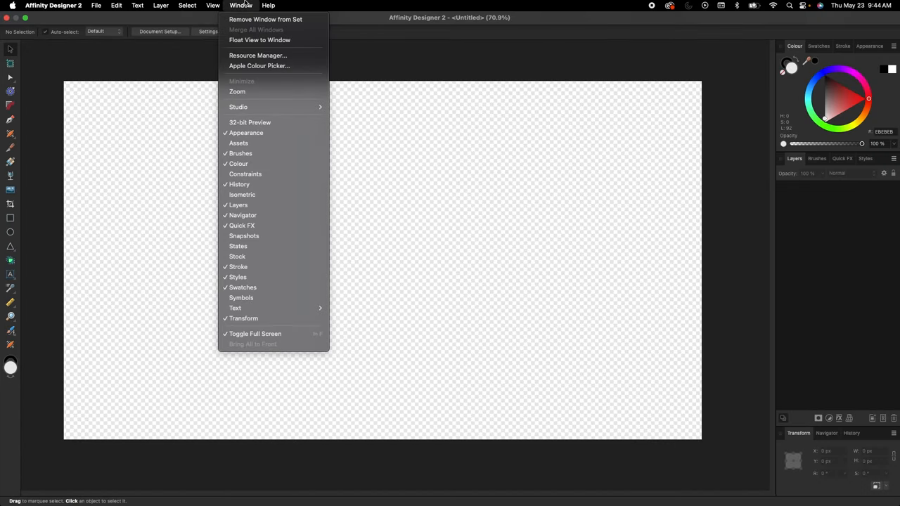
left_click(212, 6)
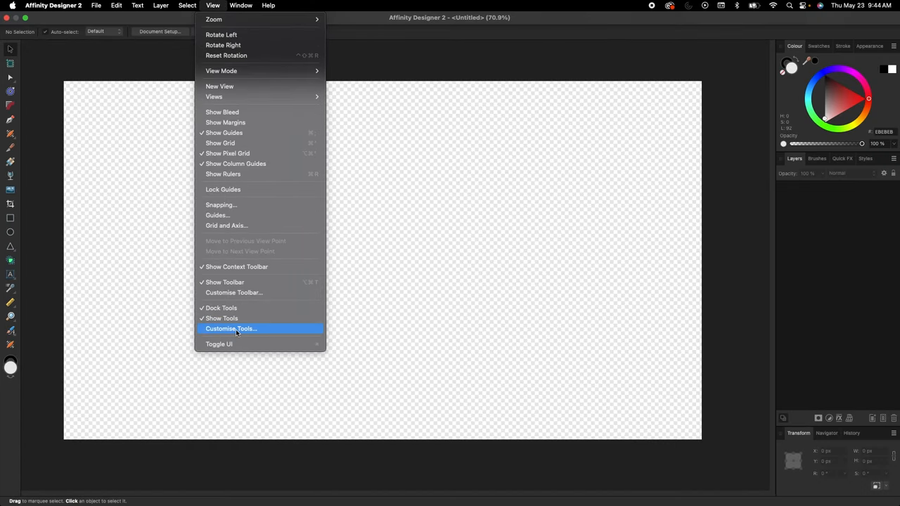
left_click(231, 329)
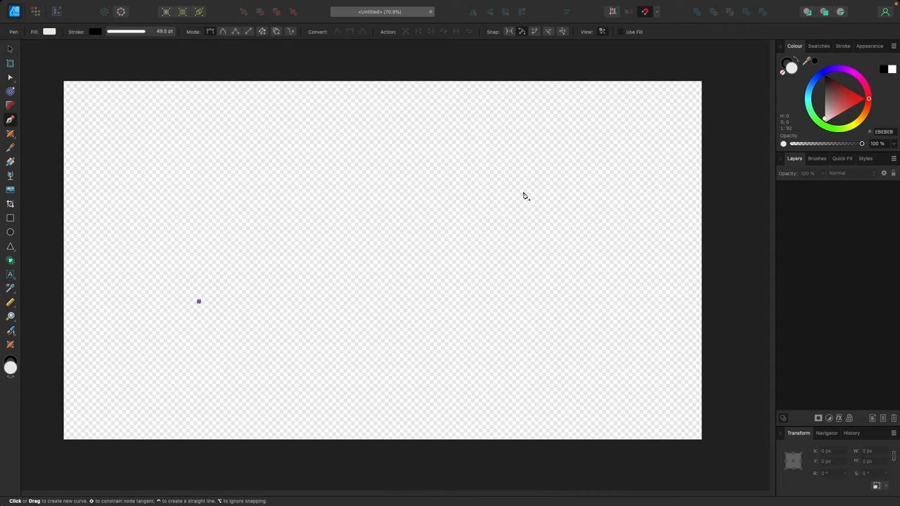
left_click_drag(198, 301, 536, 188)
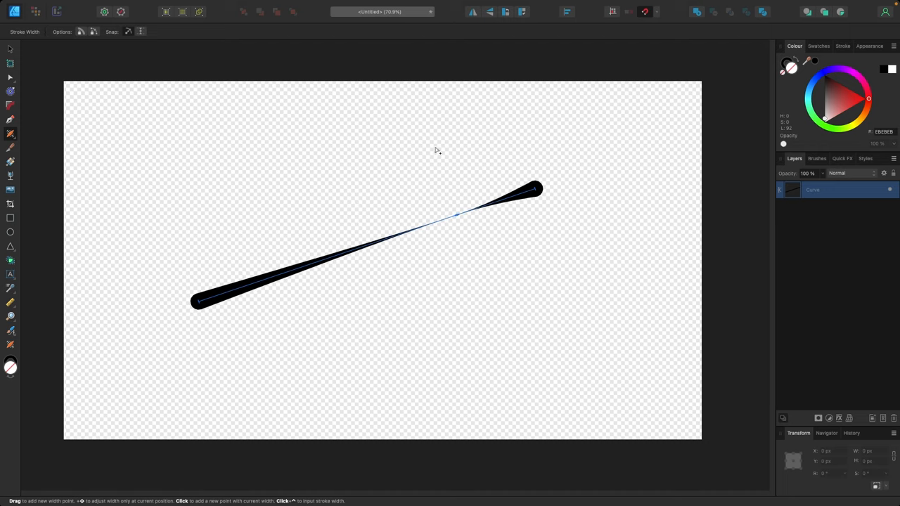
left_click(10, 48)
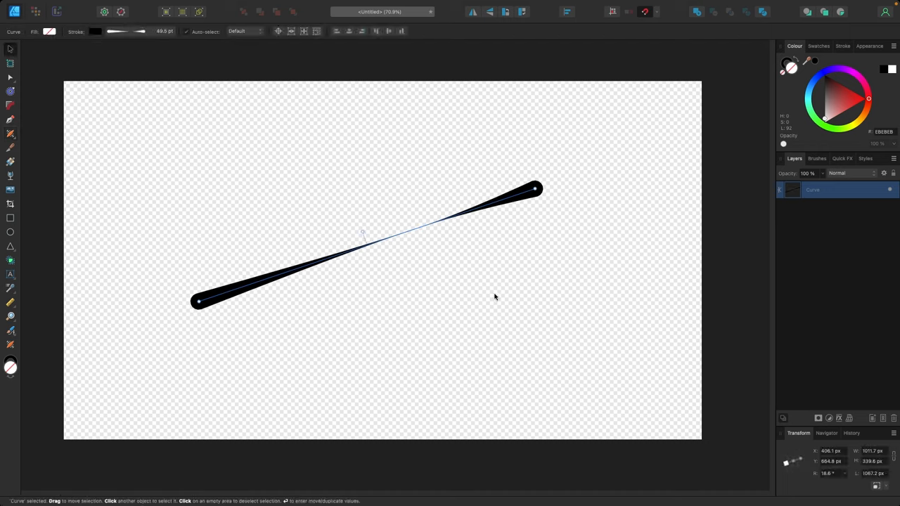